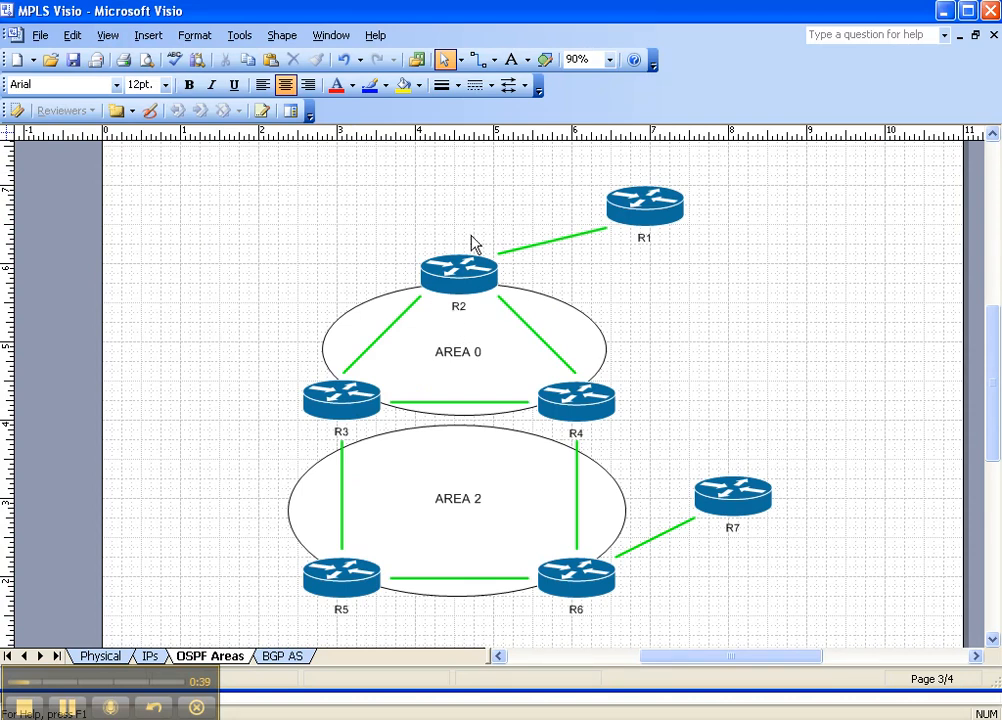
mouse_move(403, 388)
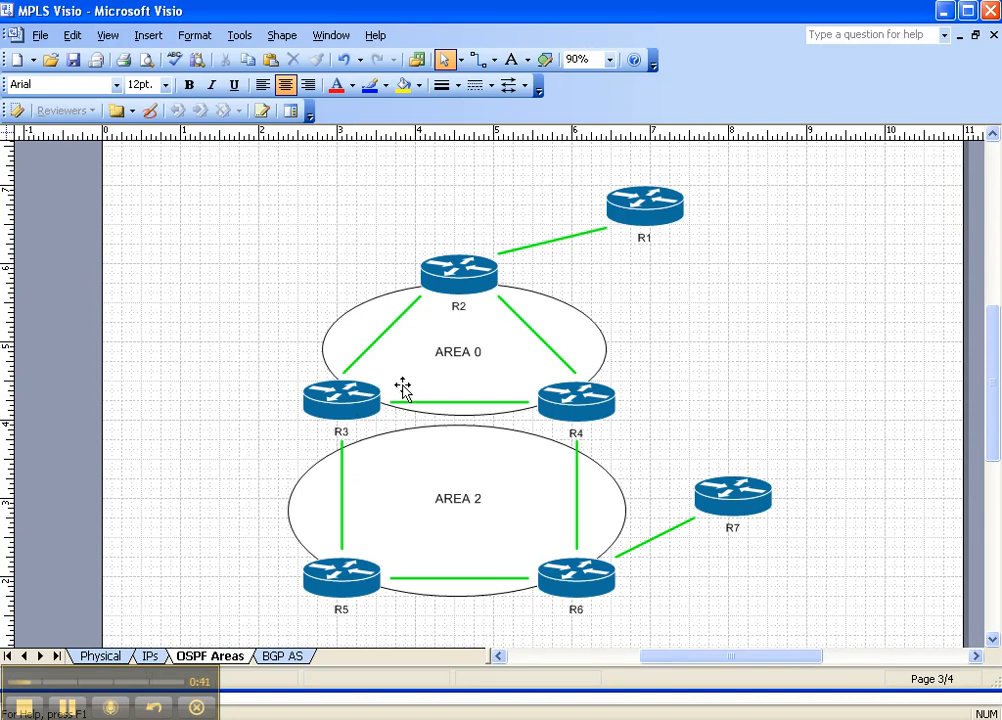
mouse_move(503, 251)
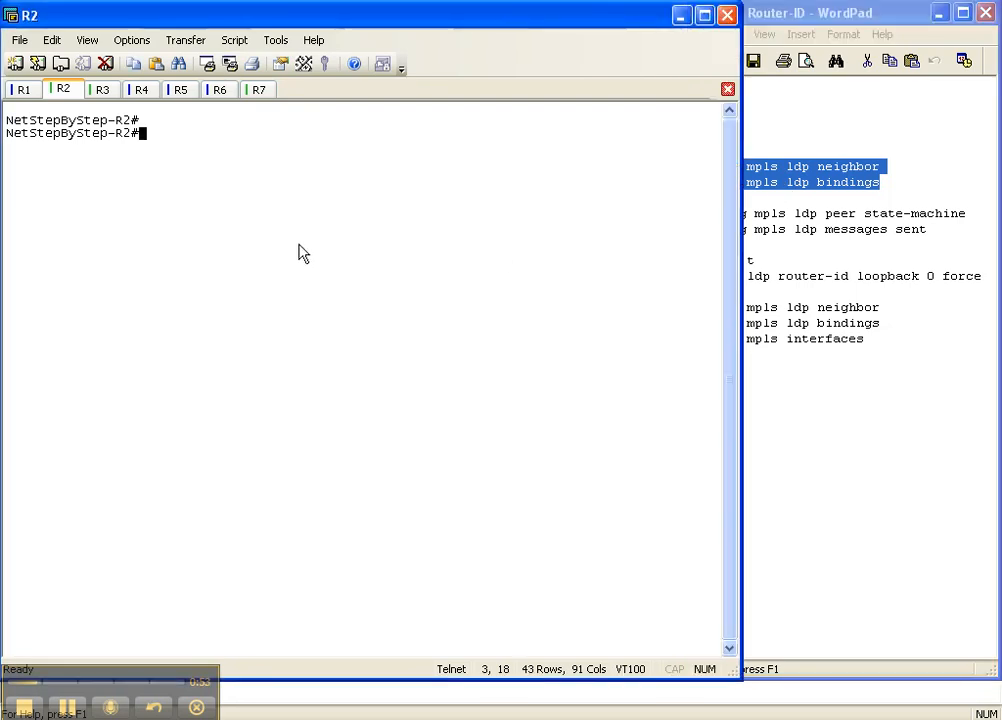
Step: Run show mpls ldp neighbor on R2 as the baseline LDP peer check
text(show mpls ldp neighbor)
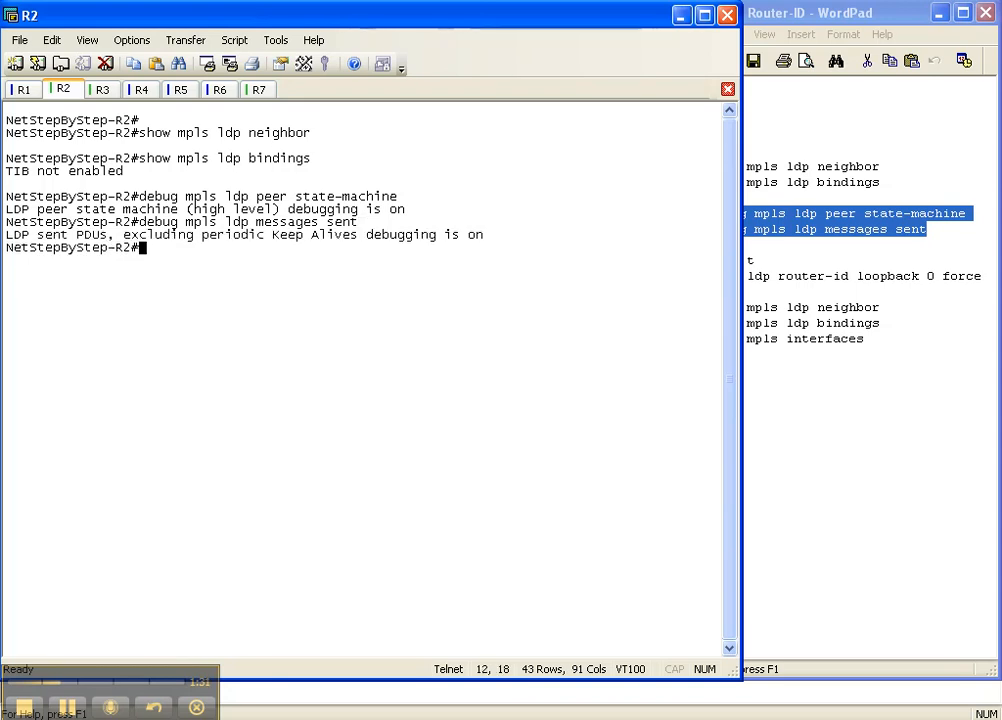
mouse_move(285, 311)
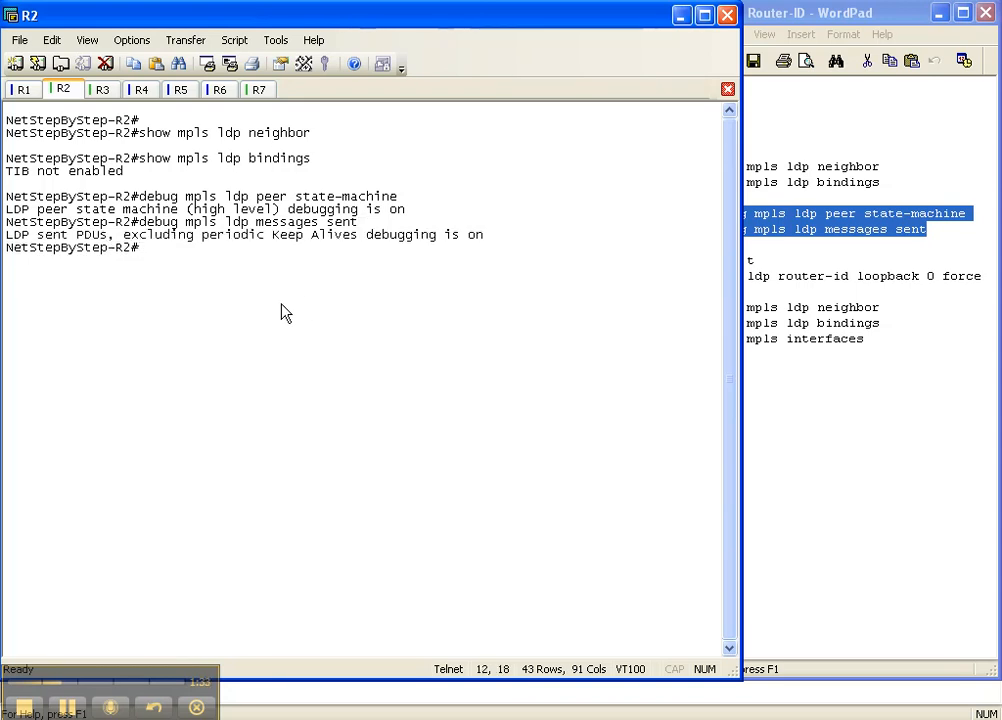
mouse_move(895, 14)
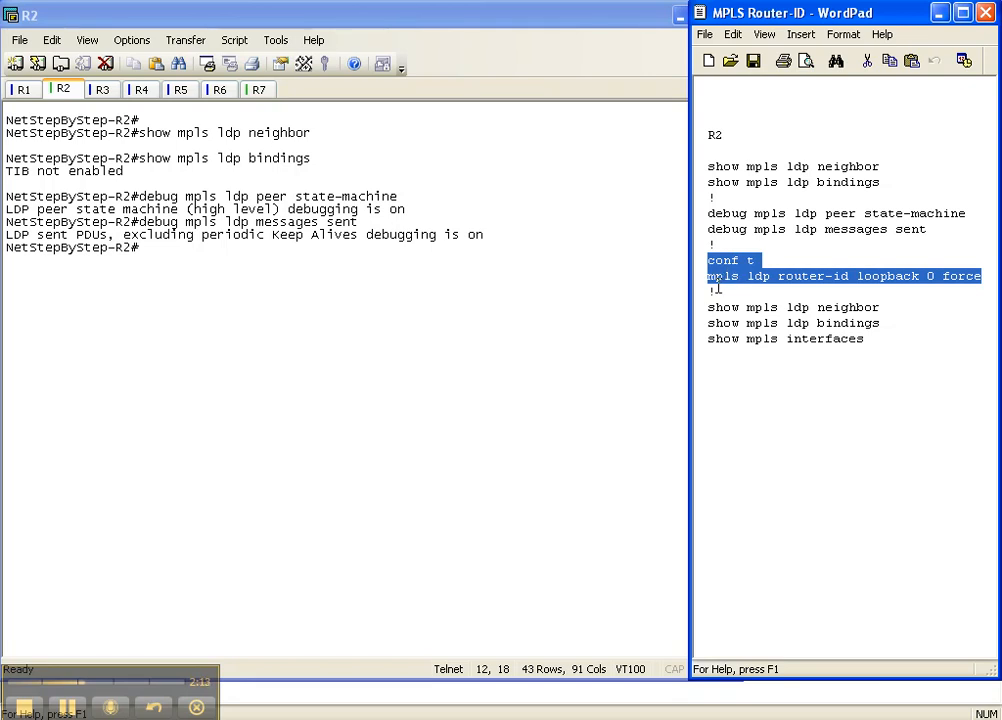
mouse_move(765, 288)
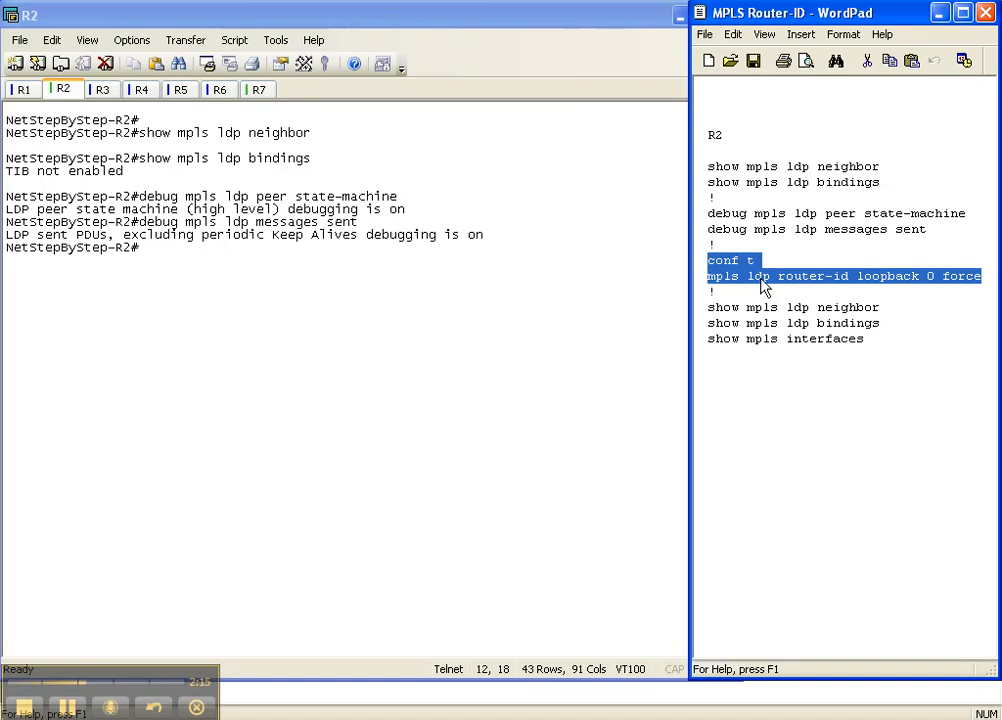
mouse_move(868, 287)
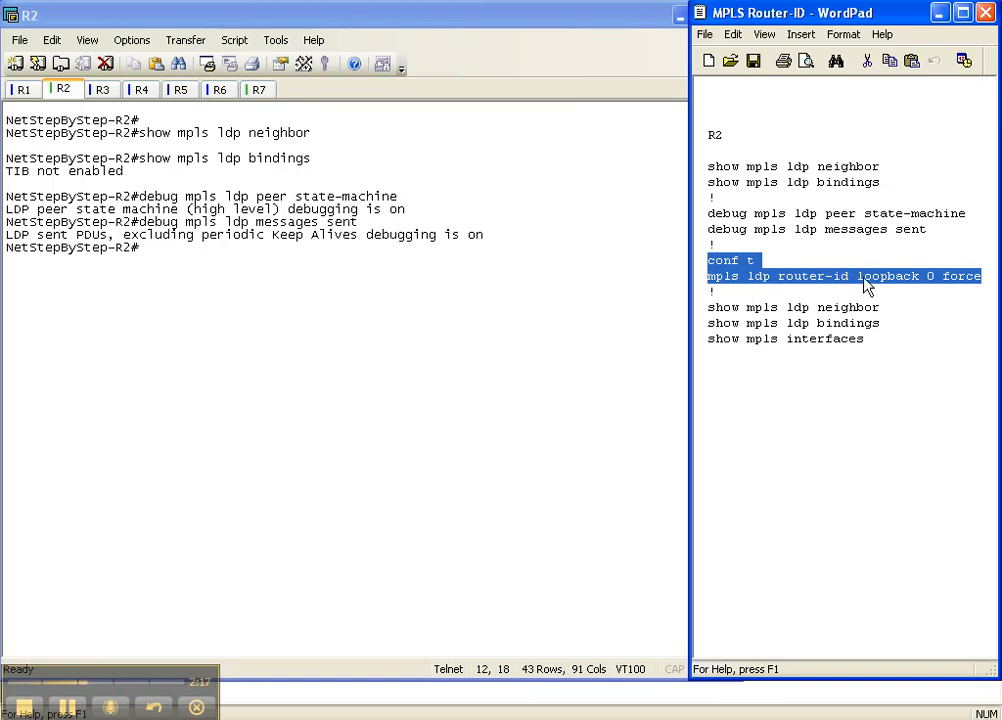
mouse_move(941, 287)
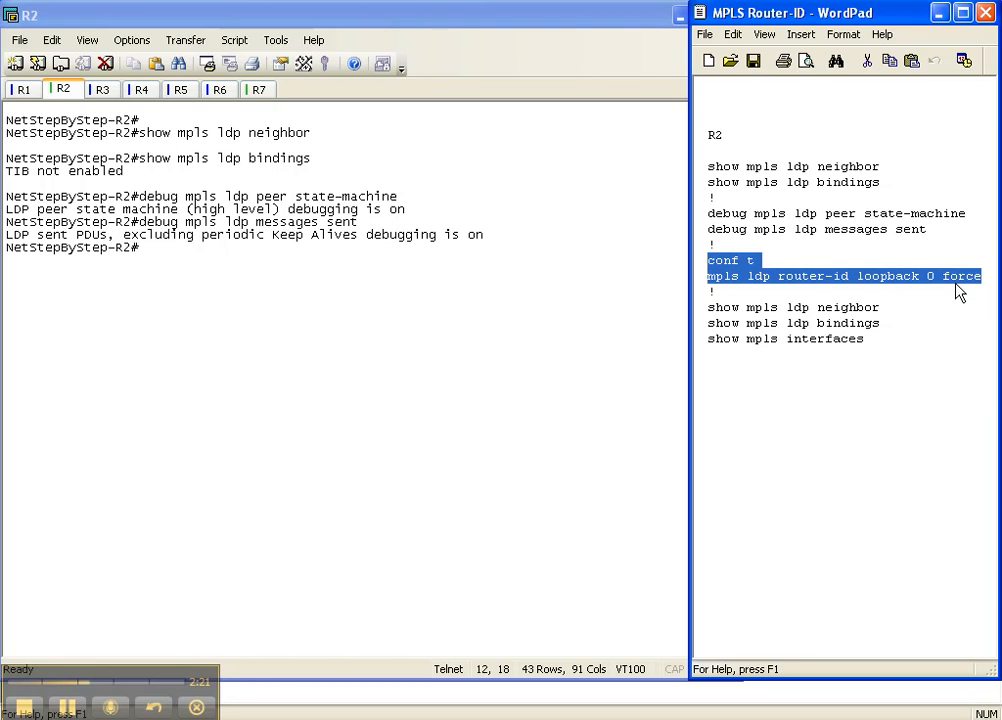
mouse_move(737, 283)
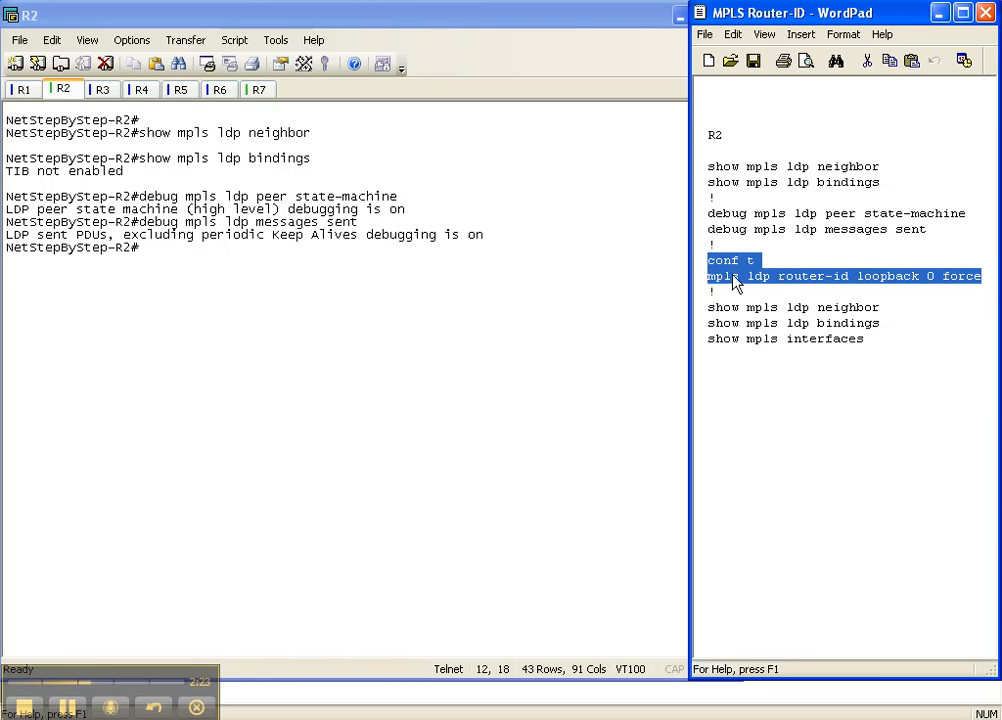
mouse_move(307, 313)
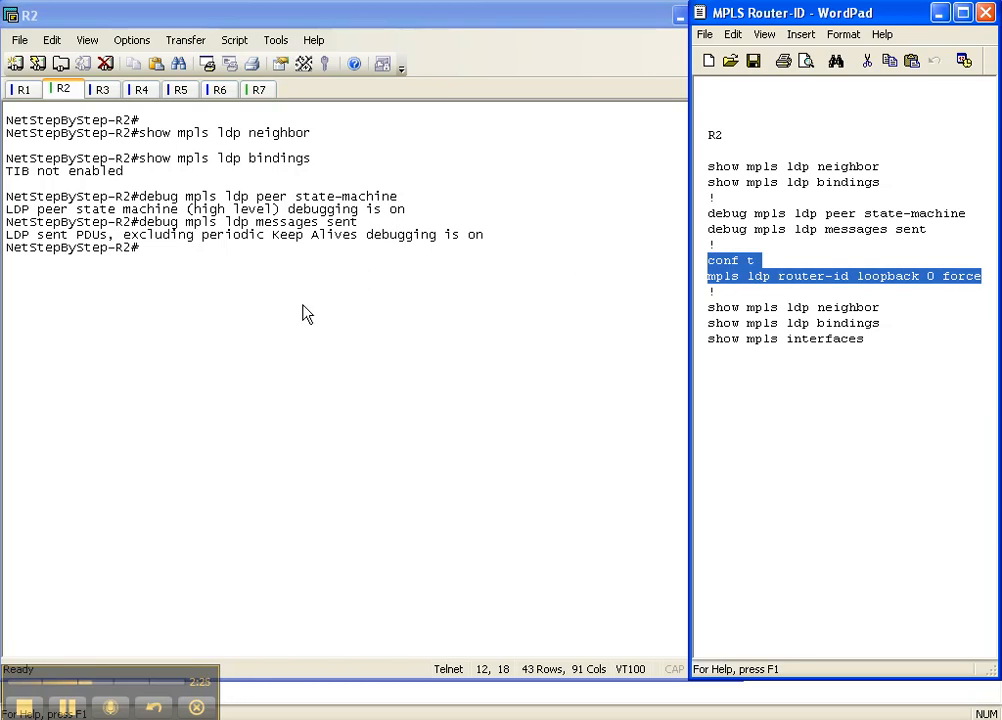
mouse_move(268, 367)
text(mpls ldp router-id loopback 0 f)
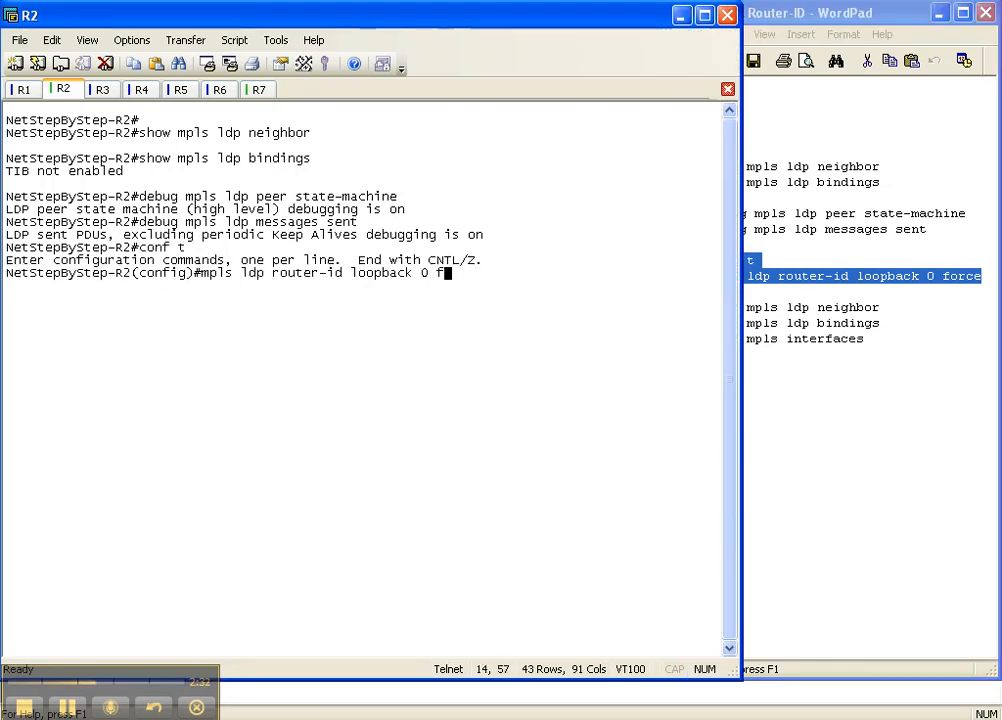
Step: Query the router-id loopback 0 help options, then apply it with the force keyword
text(?)
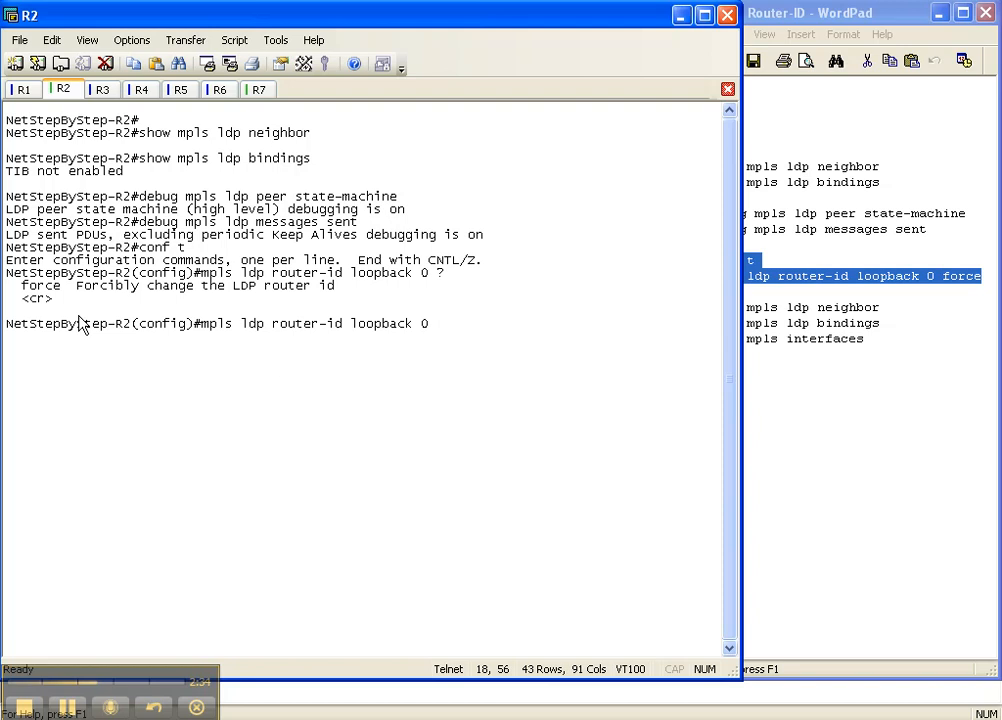
mouse_move(305, 296)
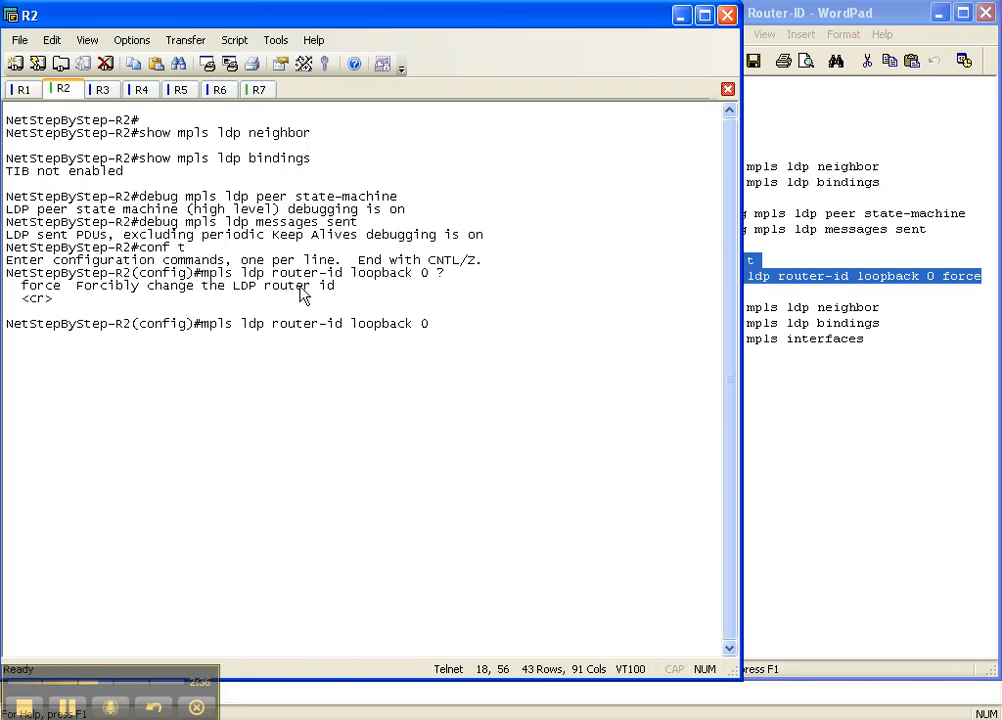
text(force)
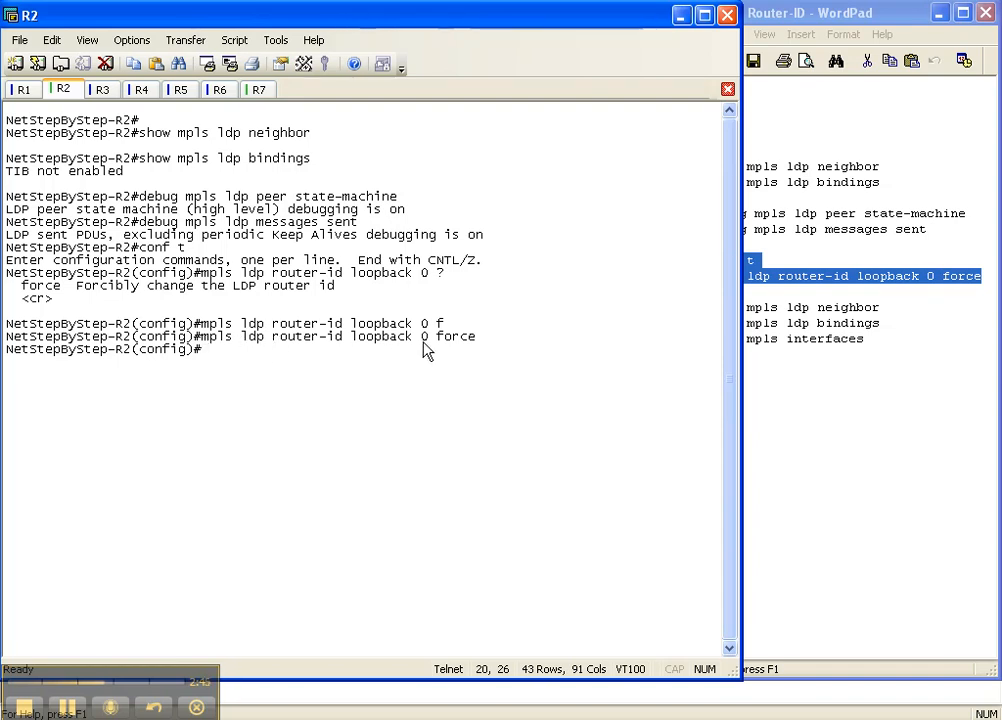
mouse_move(126, 362)
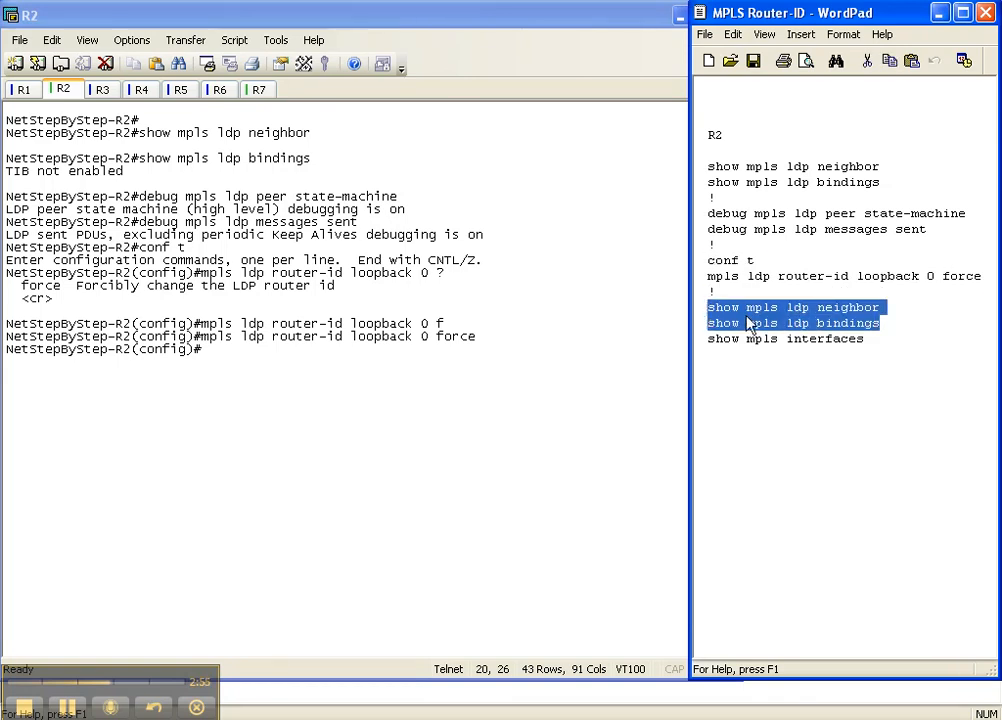
mouse_move(760, 318)
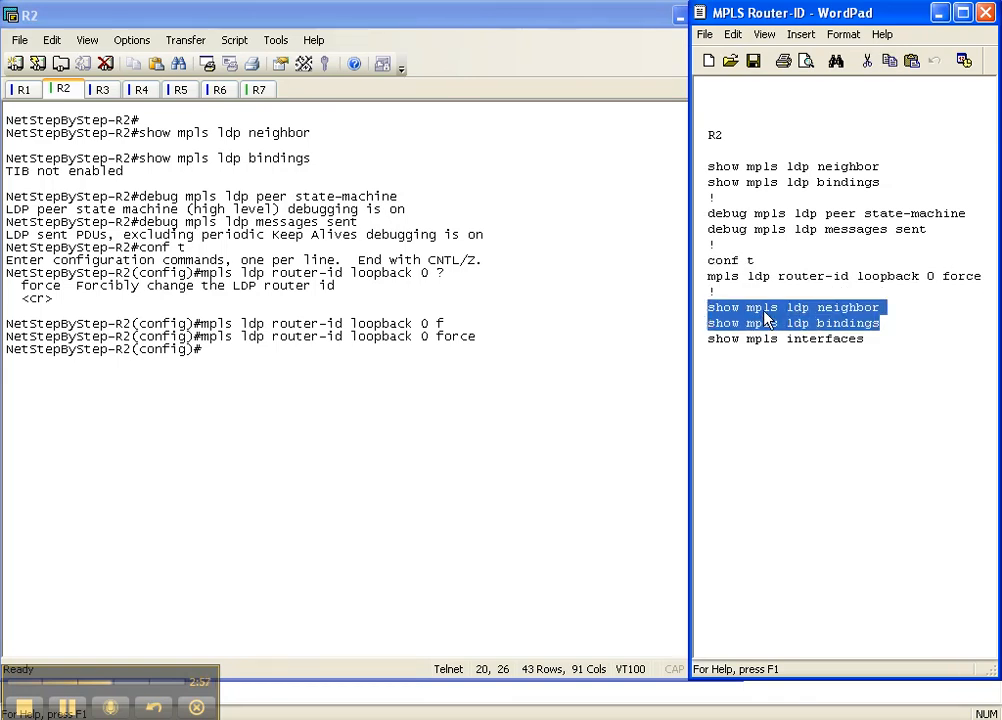
mouse_move(361, 487)
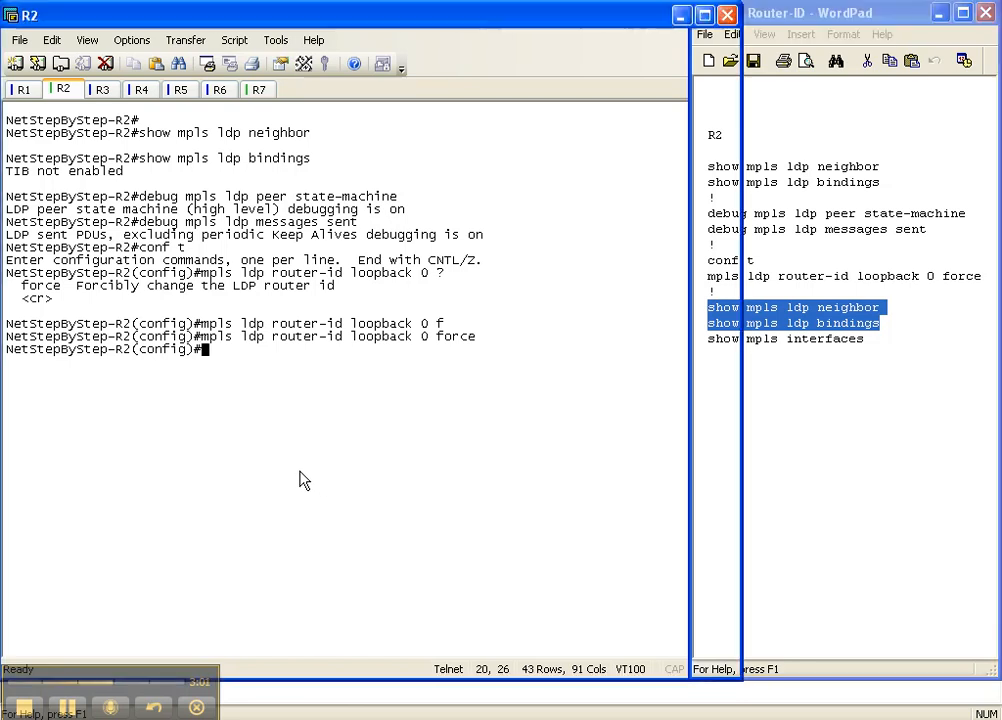
Step: Exit config mode with Ctrl+Z and rerun show mpls ldp neighbor and bindings
key(ctrl+z)
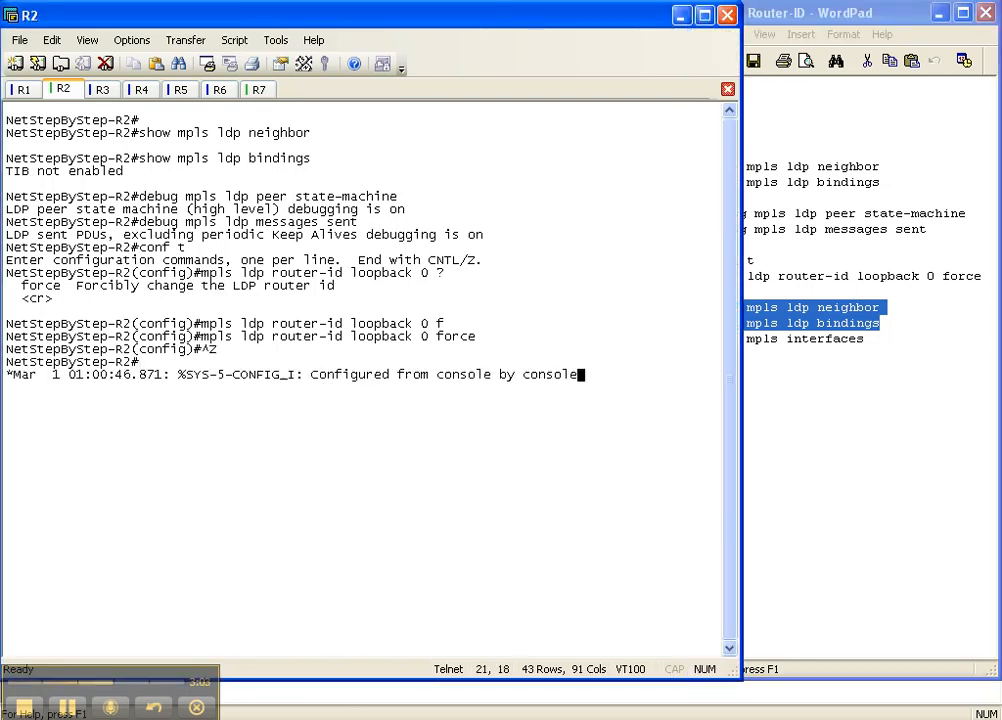
text(show mpls ldp neighbor)
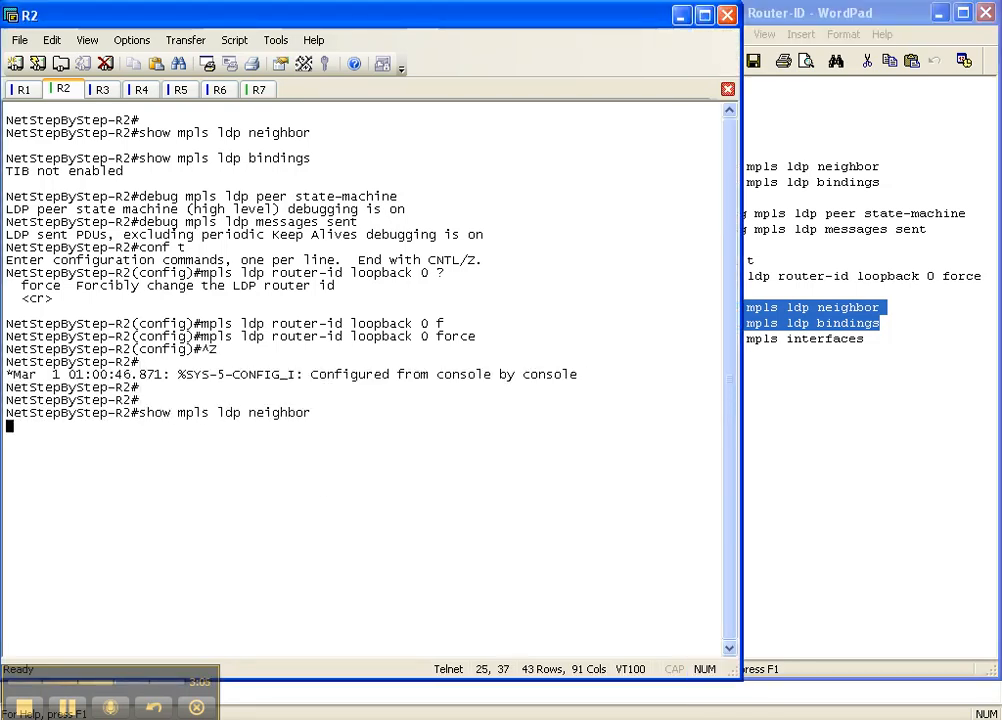
text(show mpls ldp bindings)
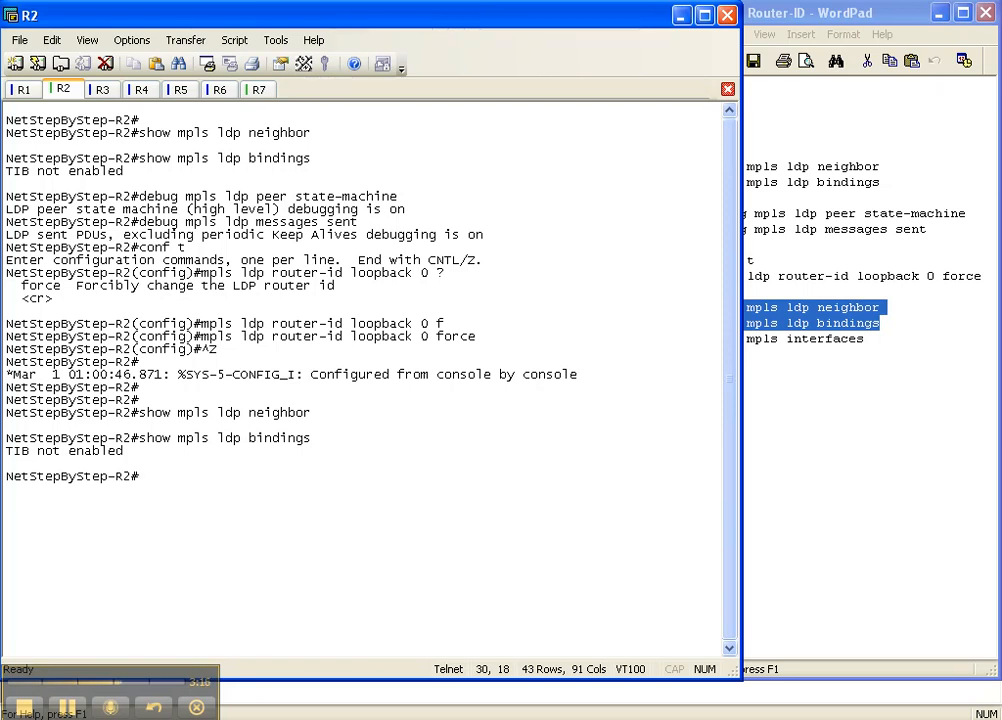
mouse_move(895, 16)
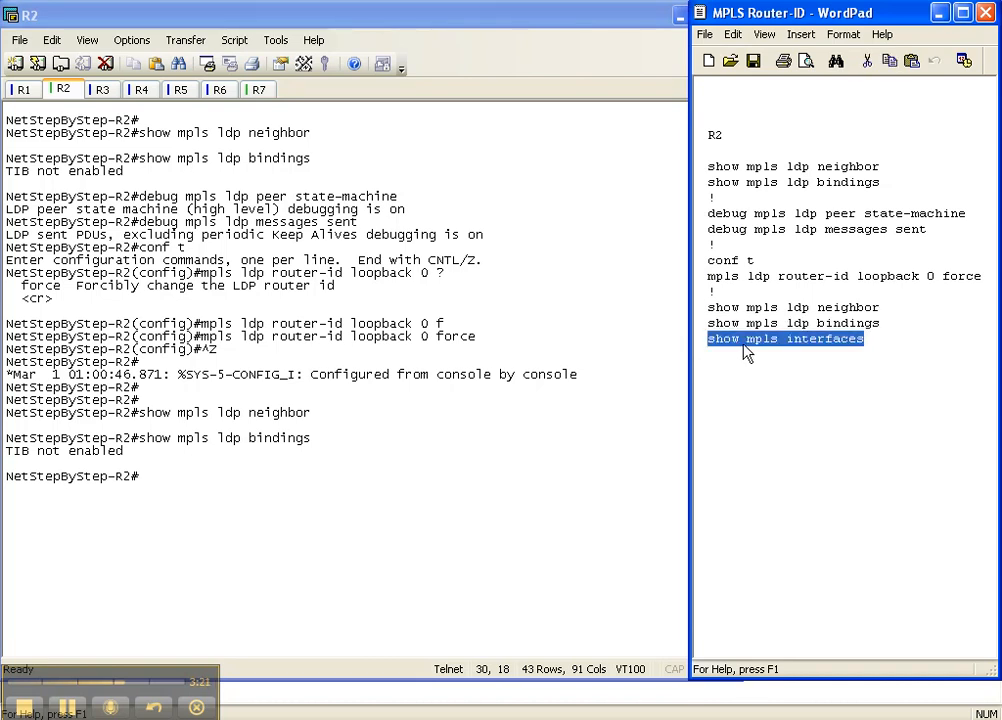
Step: Run show mpls interfaces on R2, returning only the column headers
text(show mpls interfaces)
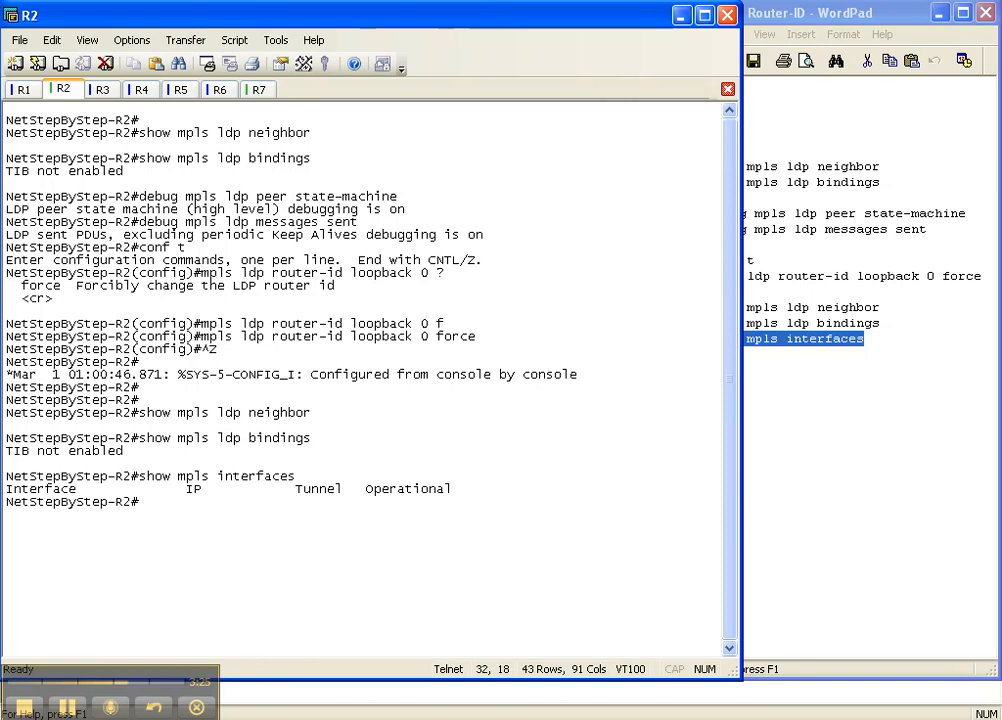
mouse_move(418, 517)
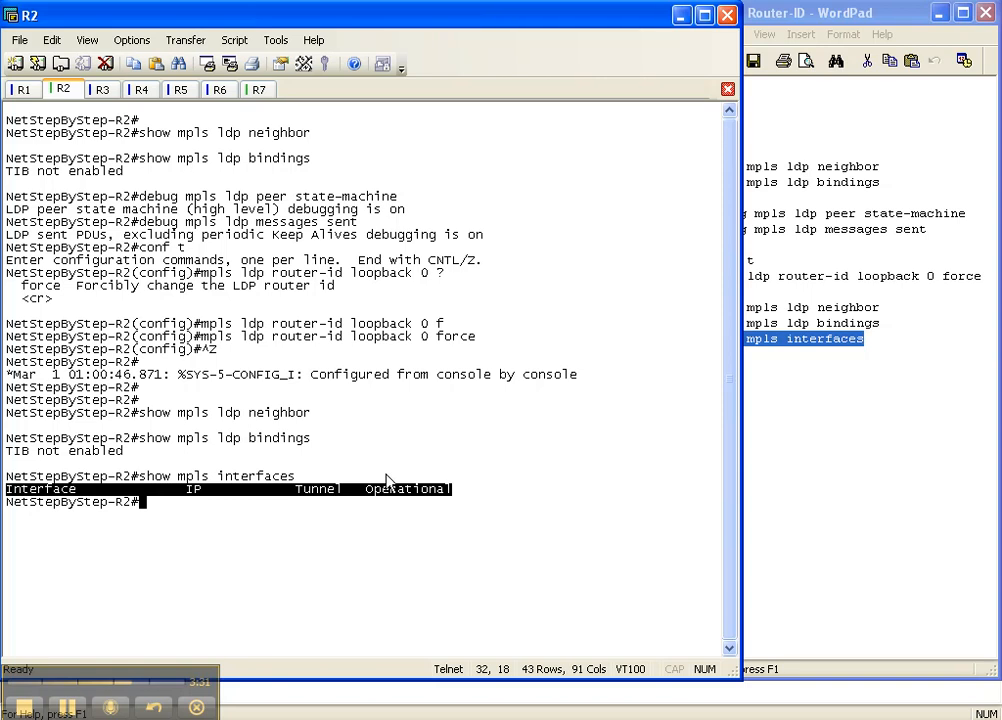
mouse_move(259, 512)
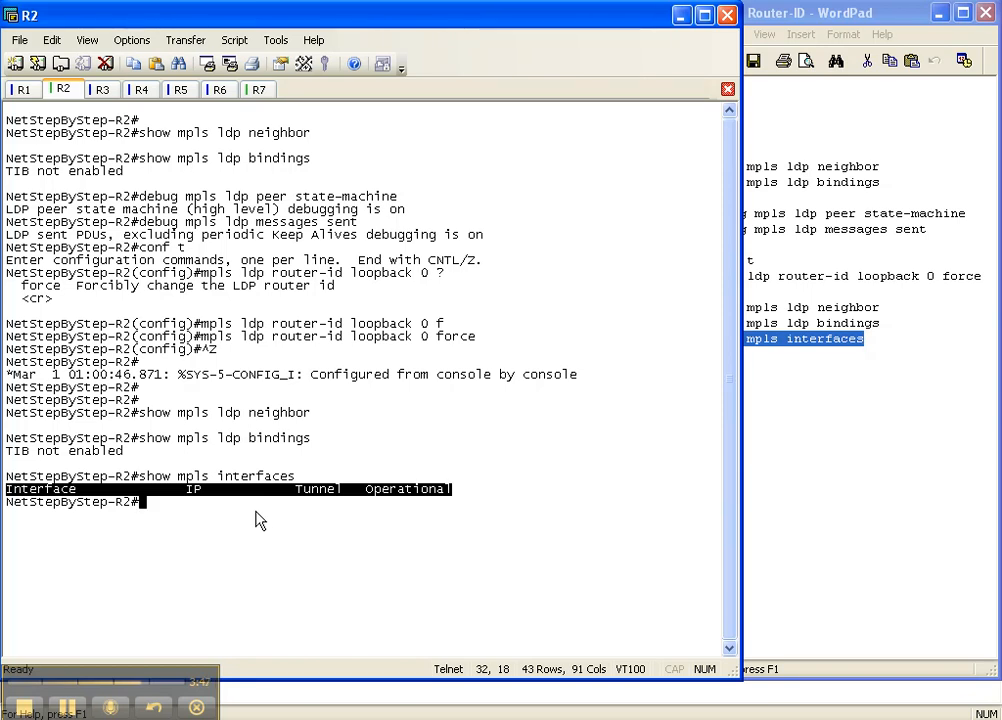
mouse_move(595, 107)
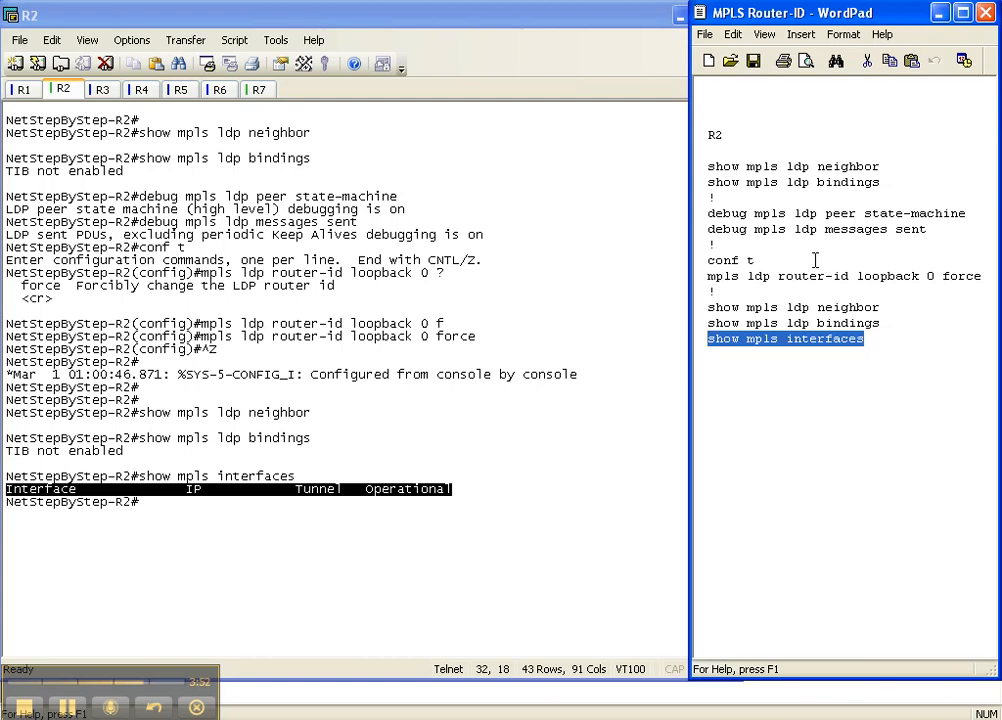
mouse_move(790, 278)
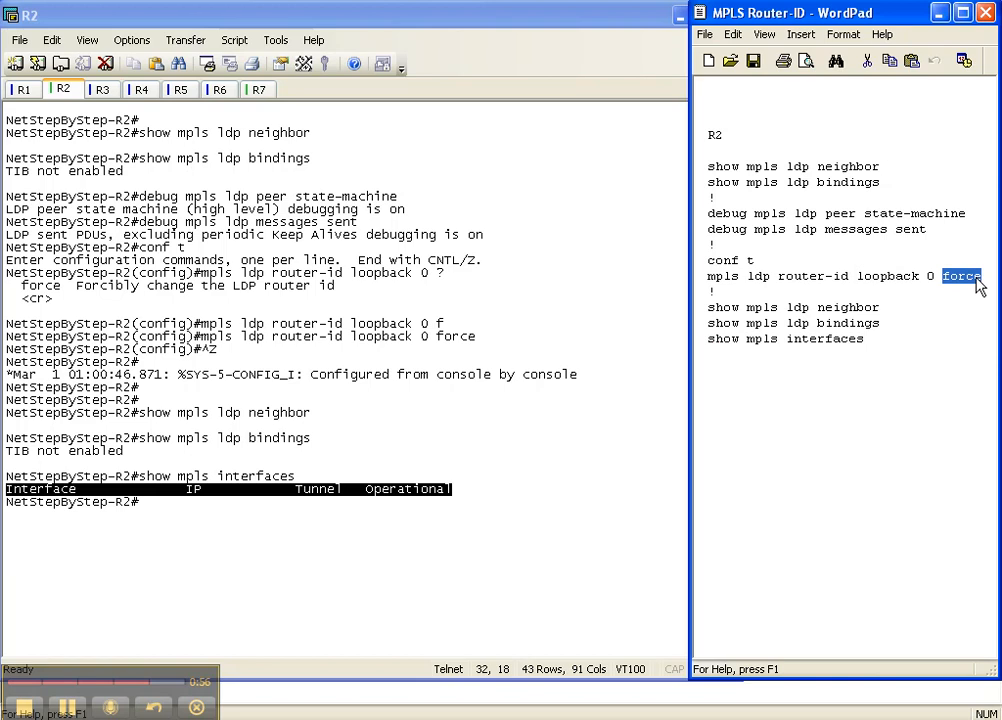
mouse_move(175, 330)
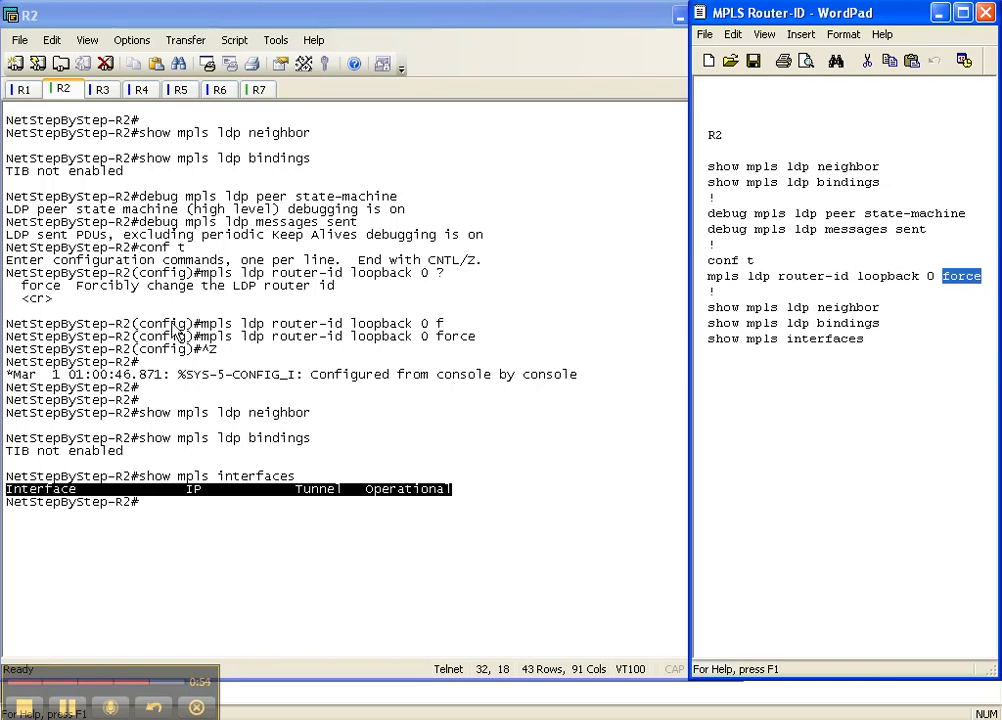
mouse_move(82, 296)
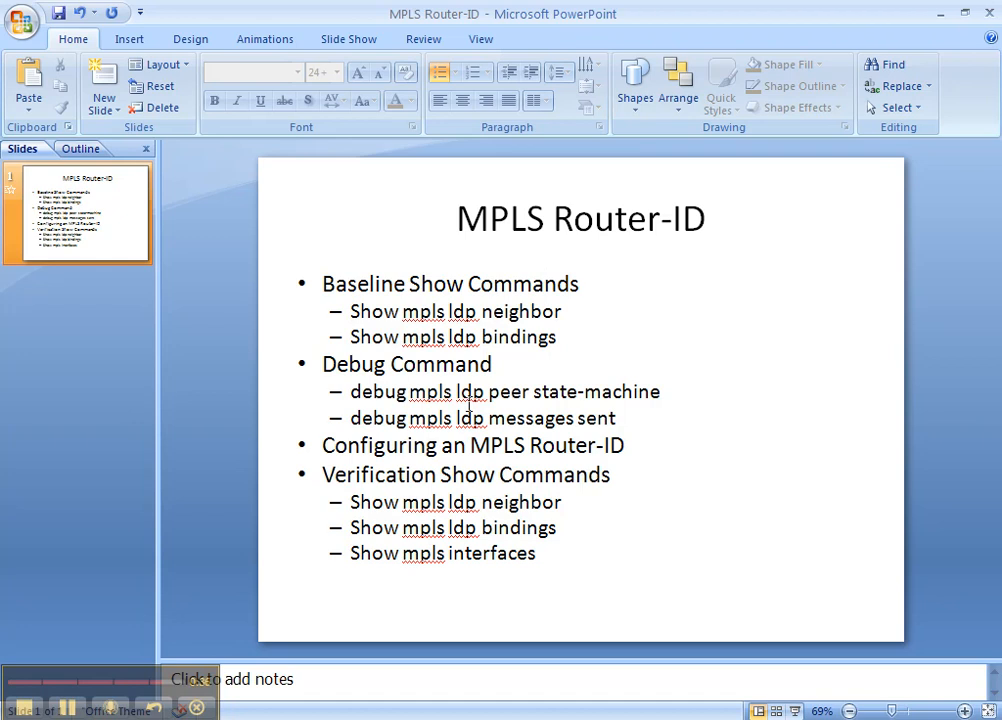
mouse_move(515, 425)
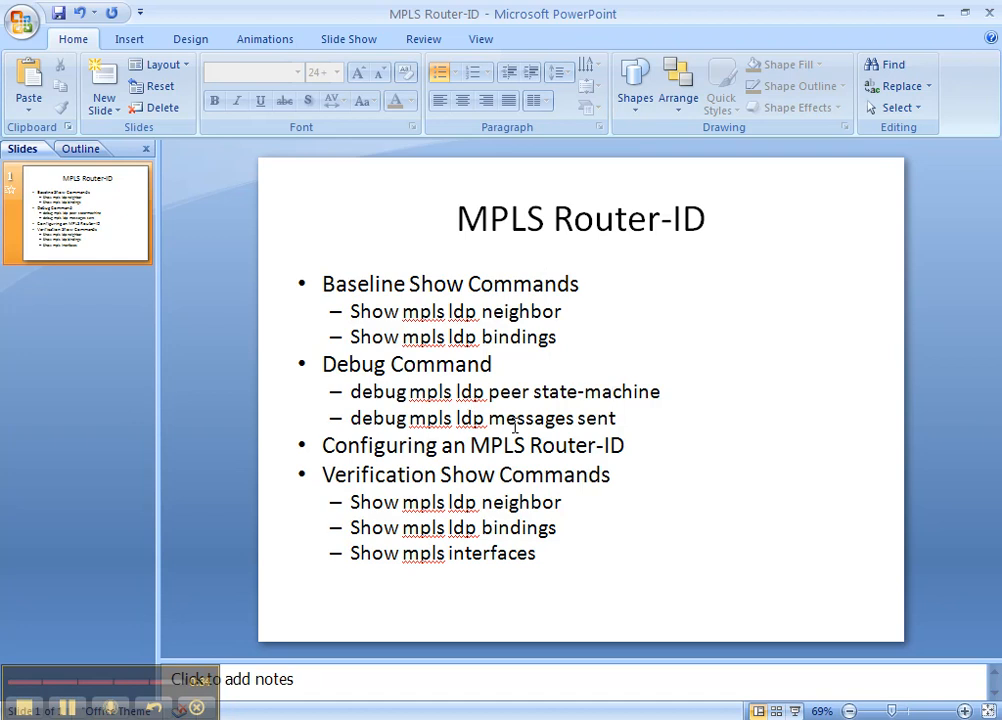